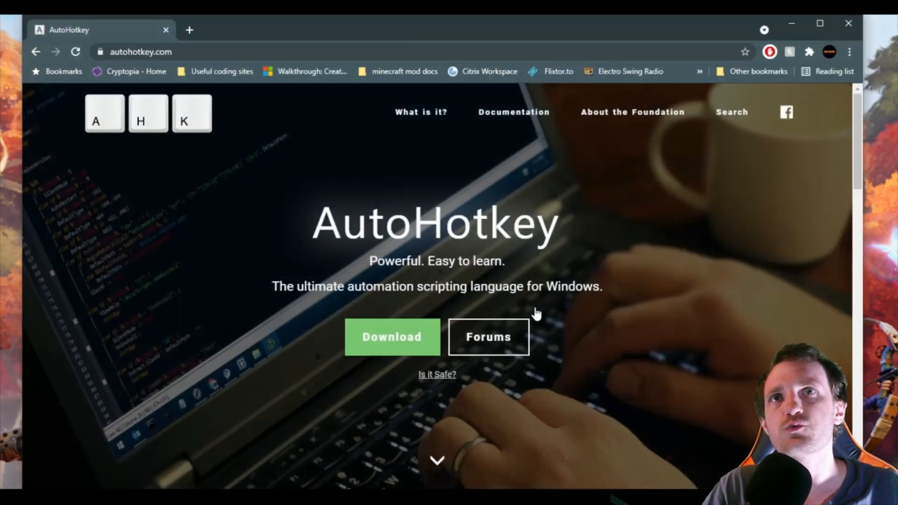
mouse_move(418, 357)
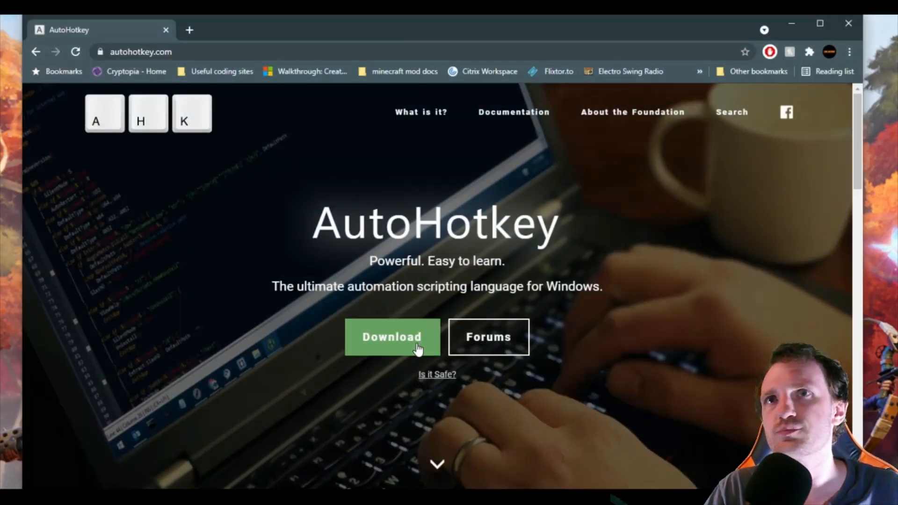
mouse_move(664, 218)
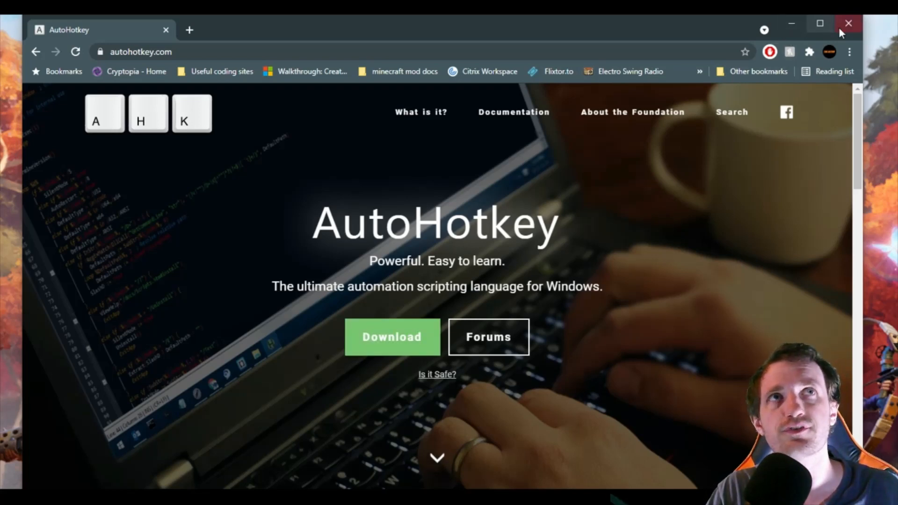
mouse_move(847, 24)
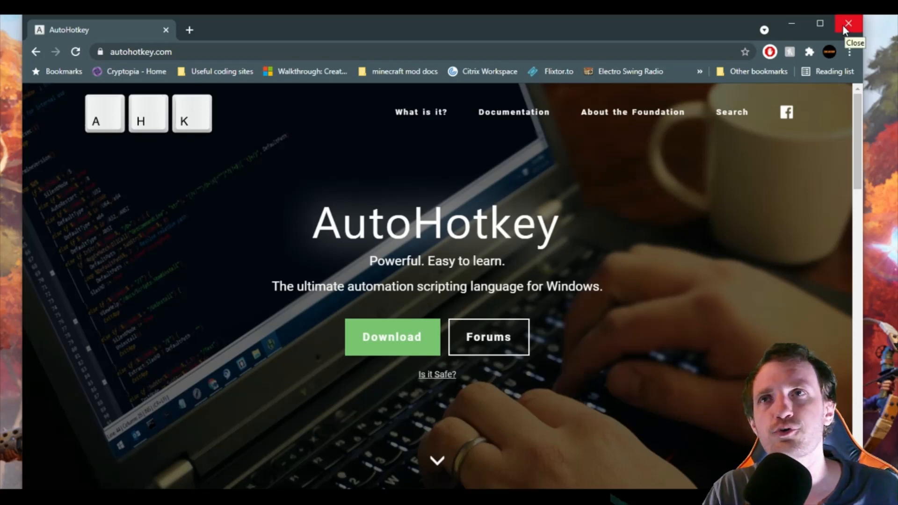
mouse_move(795, 24)
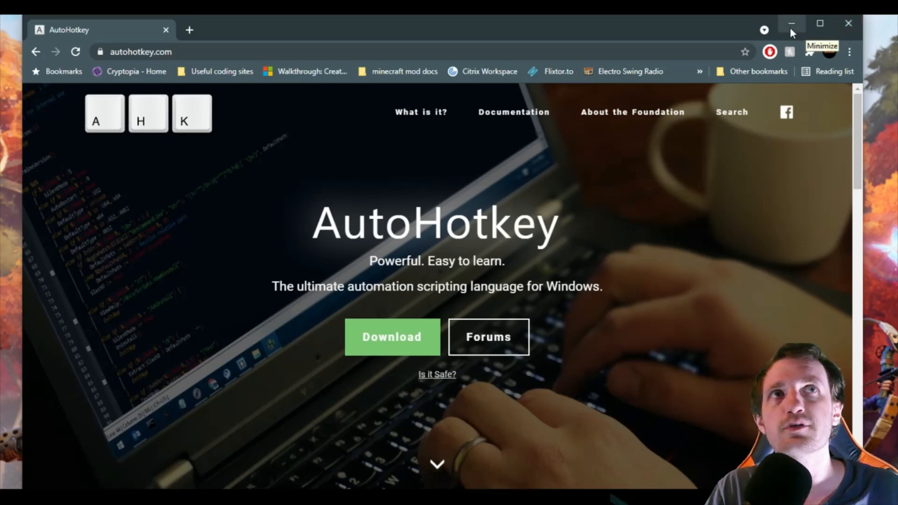
- Minimize Chrome so the Fortnite Creative prefabs screen shows
click(791, 22)
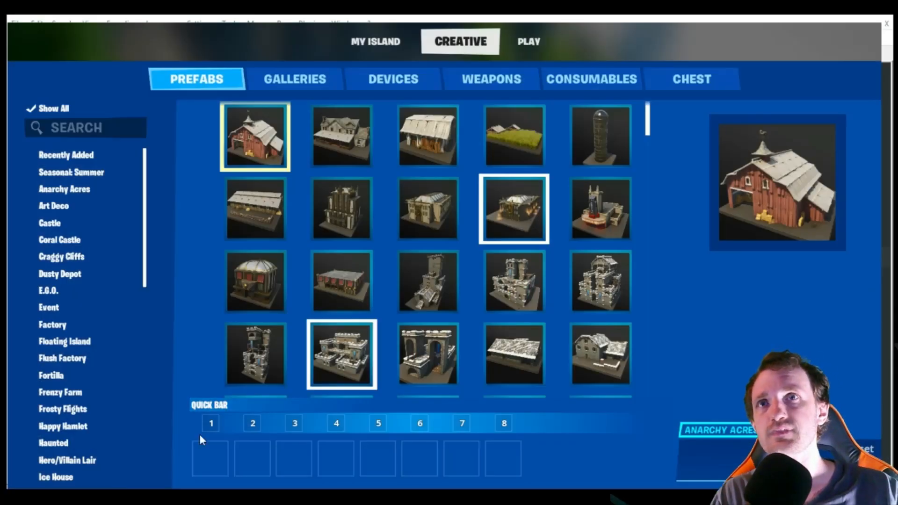
- Switch to the Notepad++ window with fortnite edit.ahk and its z hotkey routine
key(alt+tab)
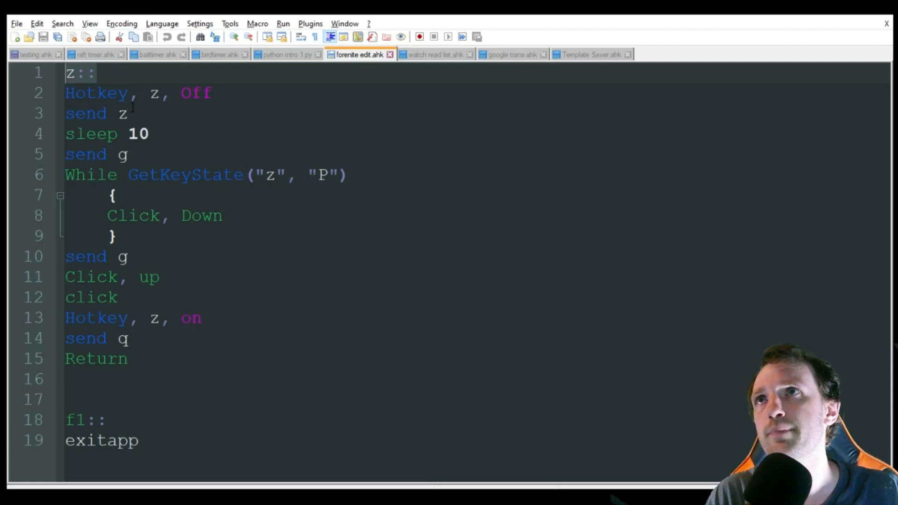
- Select the sleep delay value 10 on line 4
triple_click(136, 92)
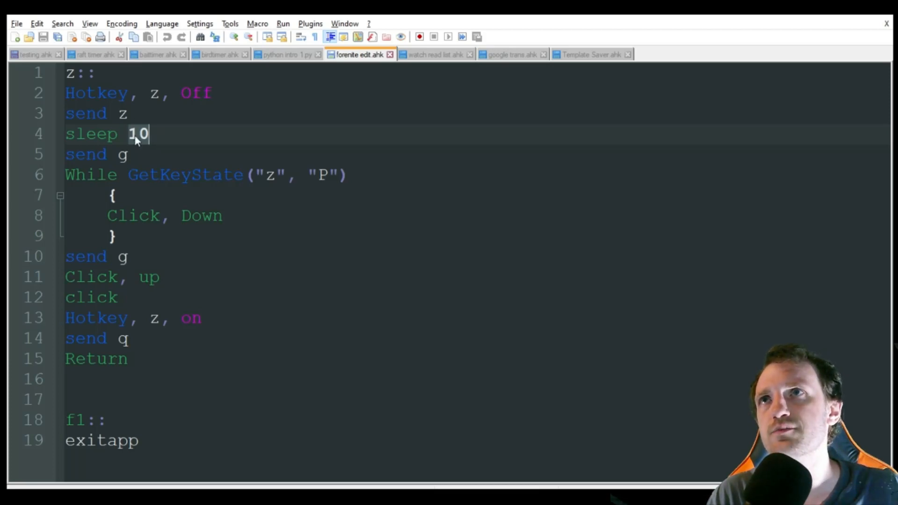
- Replace the selected sleep delay with 20
text(20)
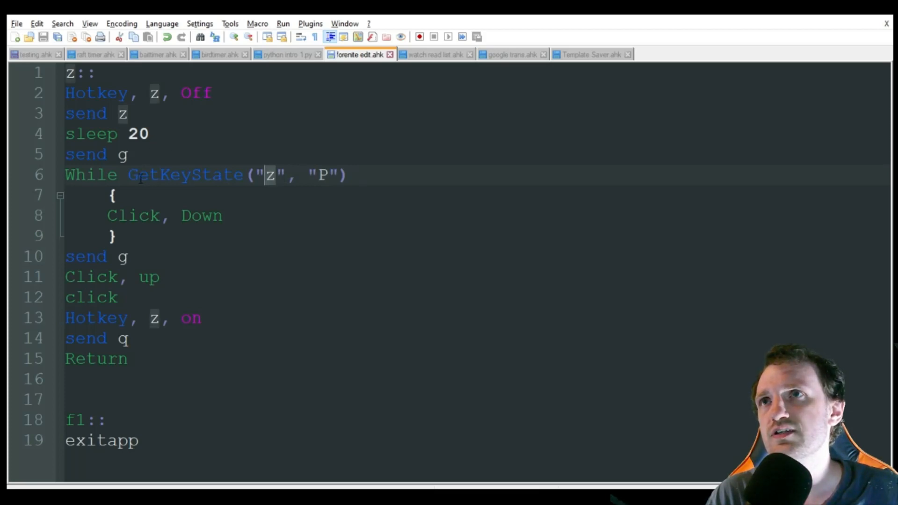
click(223, 215)
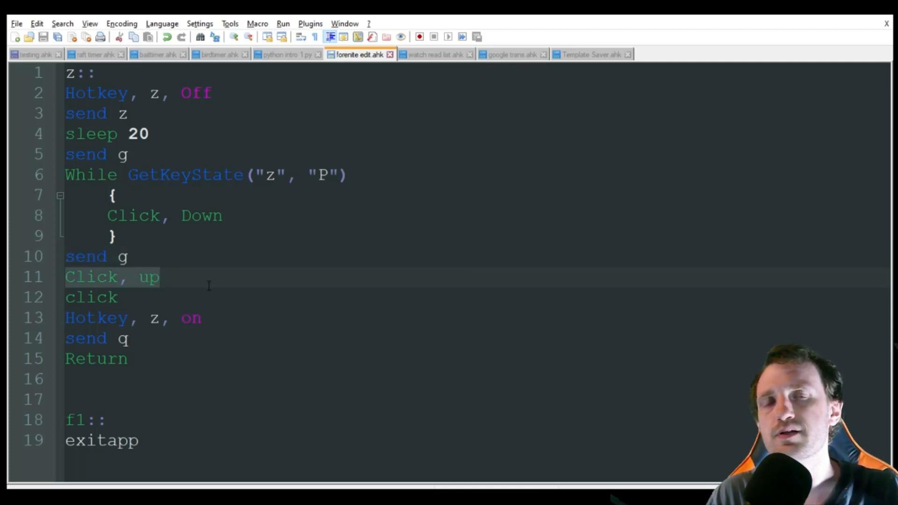
mouse_move(154, 285)
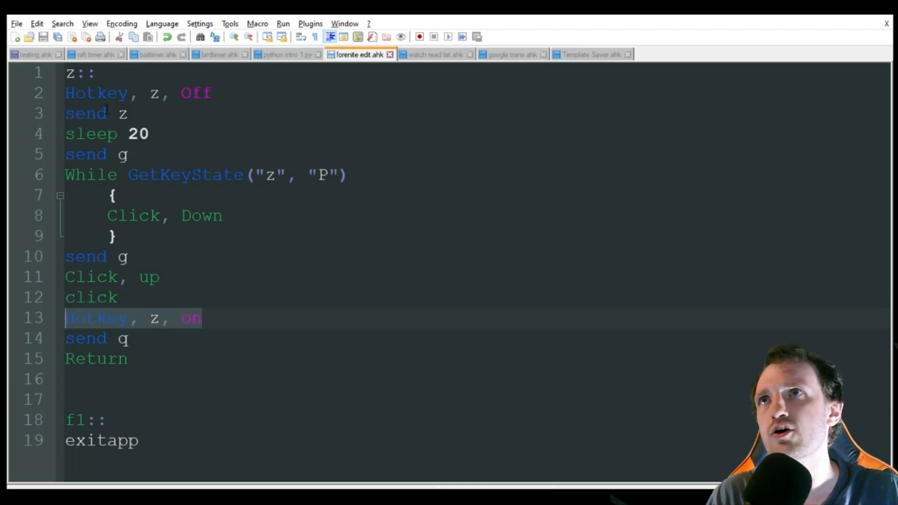
mouse_move(172, 317)
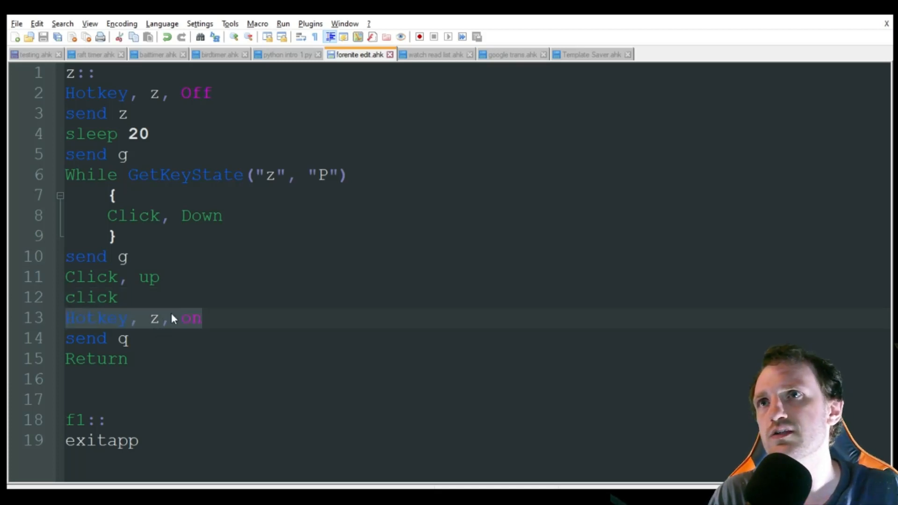